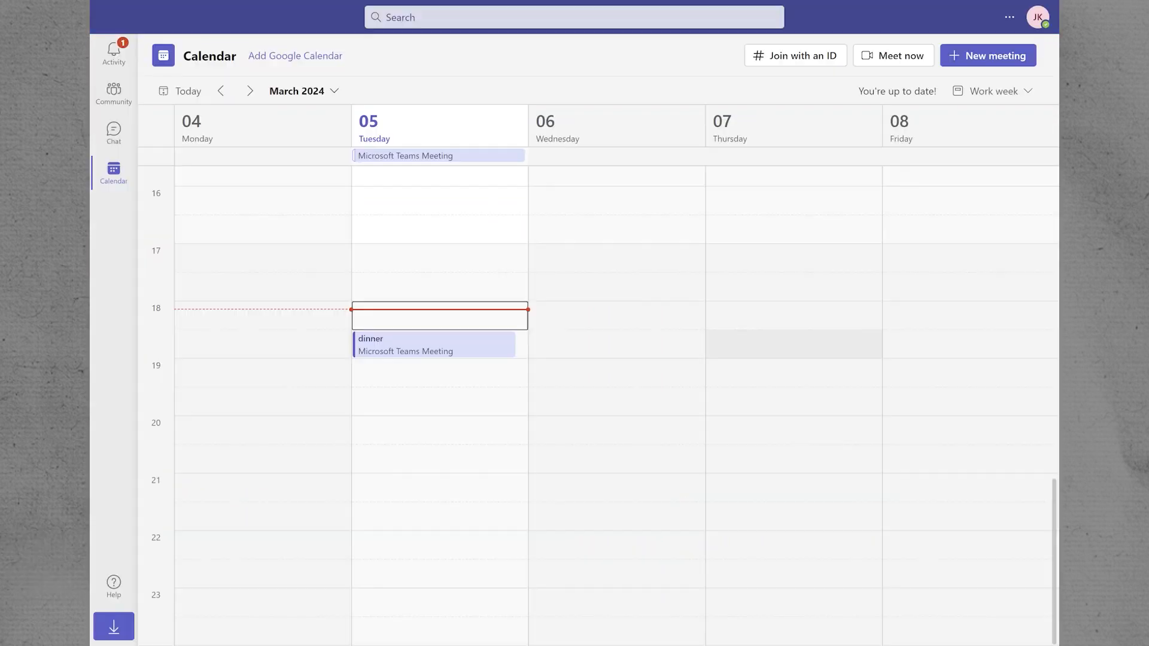
Start a new meeting from the work-week calendar
{"action": "left_click", "coordinate": [987, 55]}
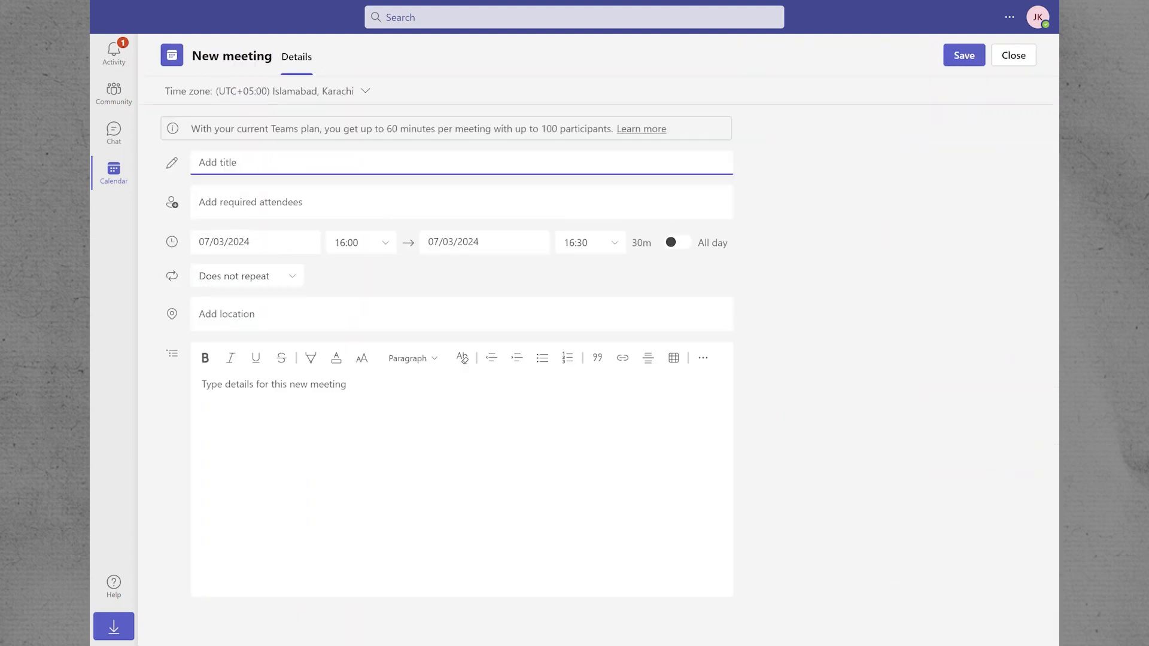
Title the event 'meeting' and make it an all-day event on 06/03/2024
{"action": "left_click", "coordinate": [359, 242]}
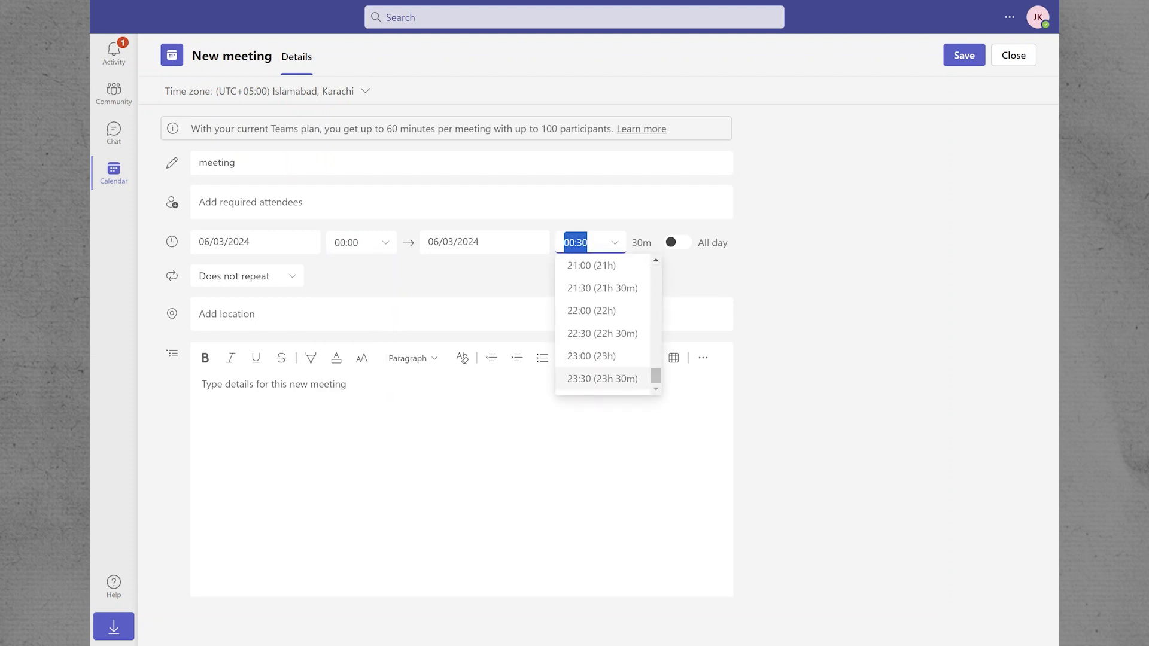
{"action": "left_click", "coordinate": [601, 378]}
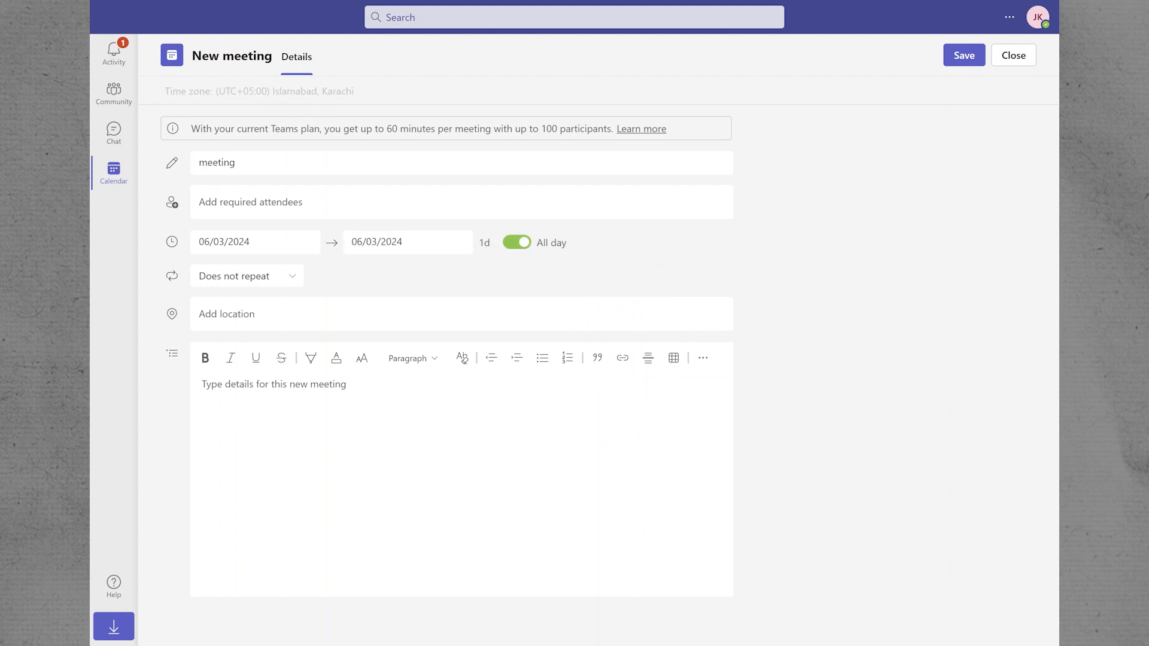
Add an 'all day m…' description and save the meeting
{"action": "type", "text": "a"}
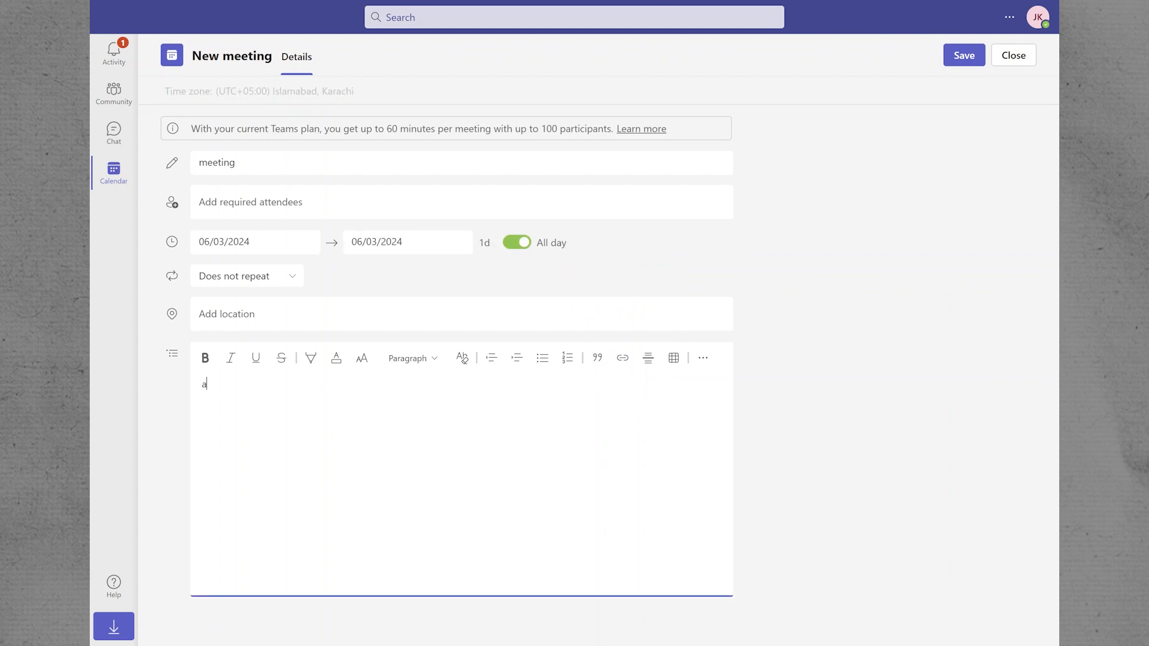
{"action": "type", "text": "ll day m"}
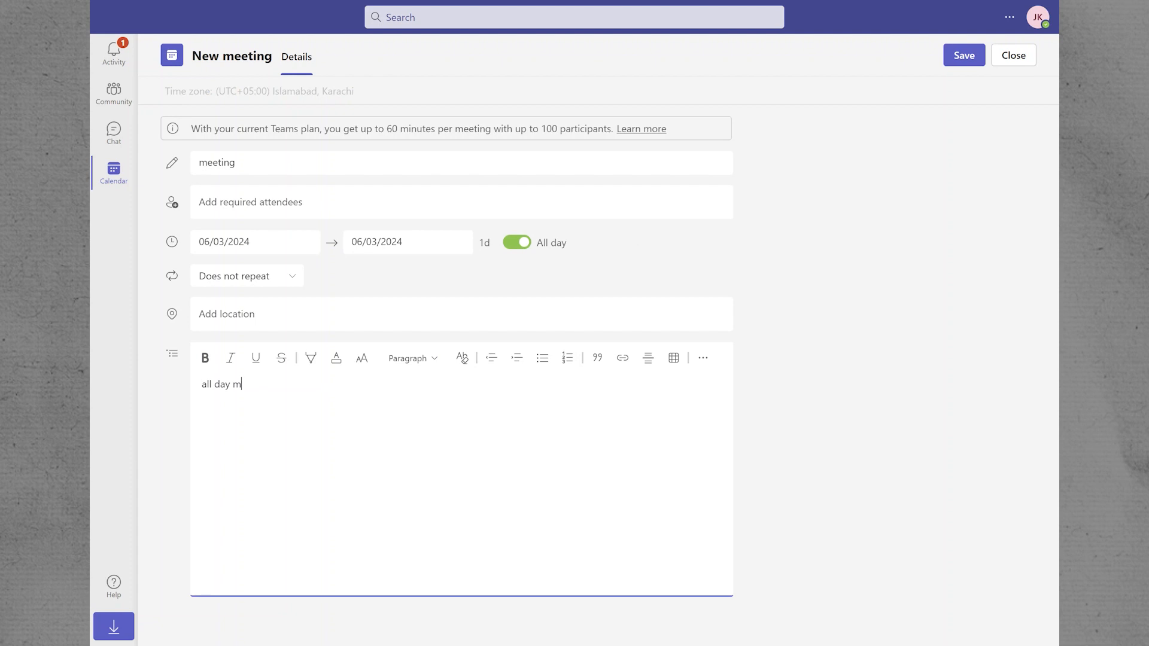
{"action": "left_click", "coordinate": [963, 55]}
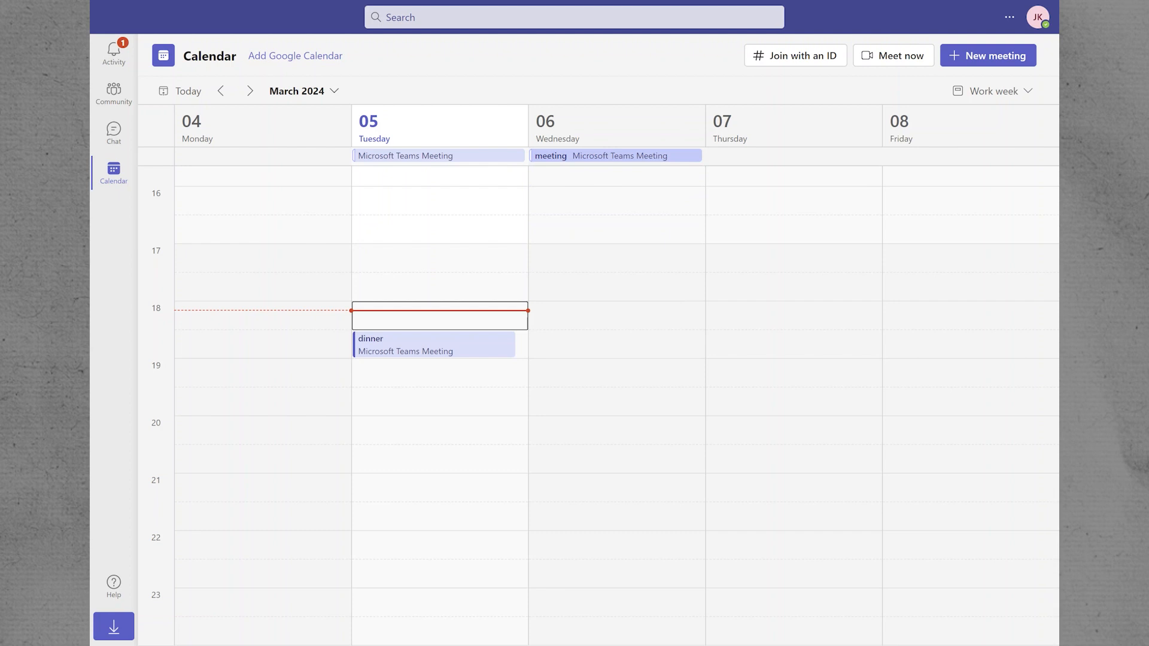
{"action": "left_click", "coordinate": [601, 156]}
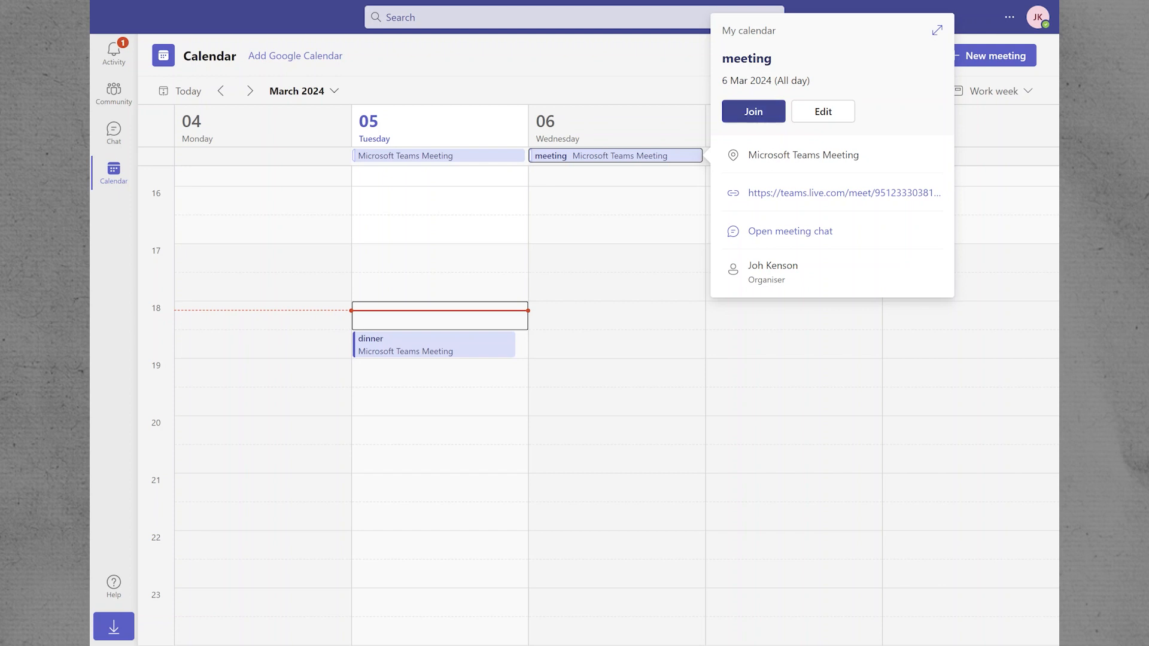
{"action": "left_click", "coordinate": [440, 440]}
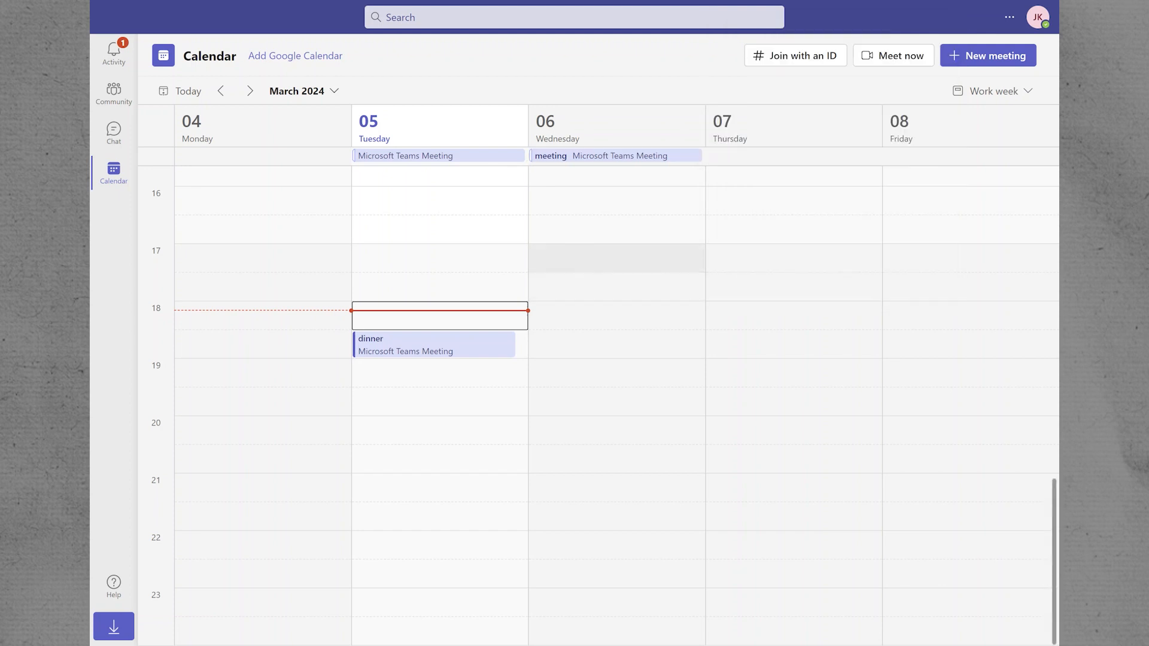
{"action": "left_click", "coordinate": [987, 55]}
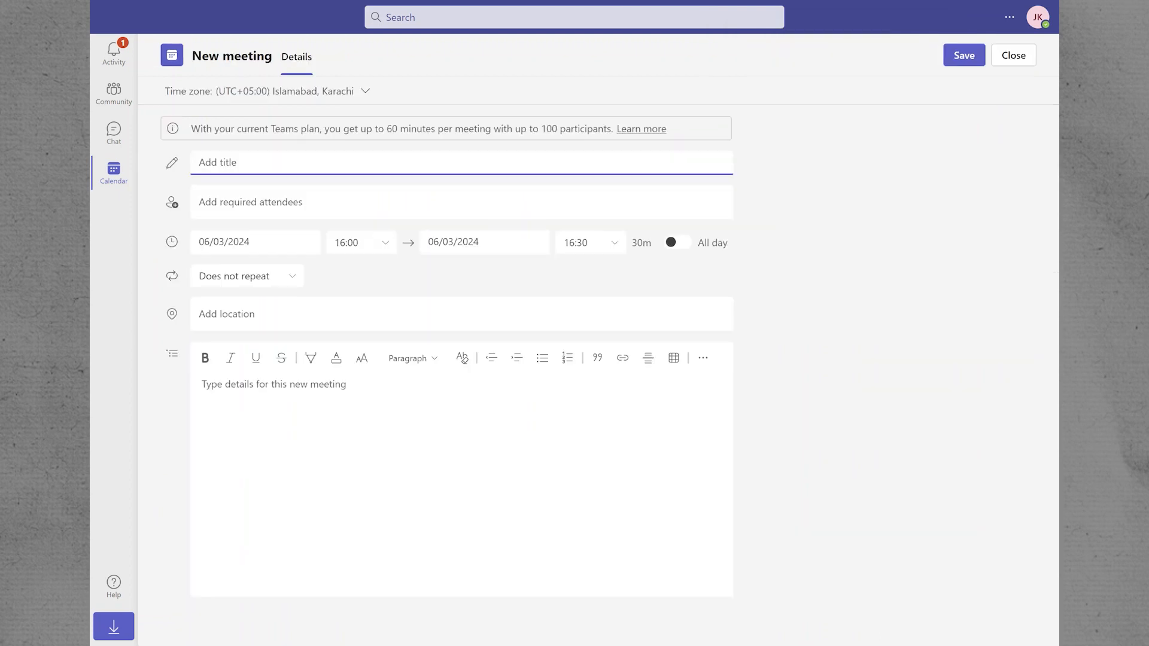
{"action": "left_click", "coordinate": [1011, 55]}
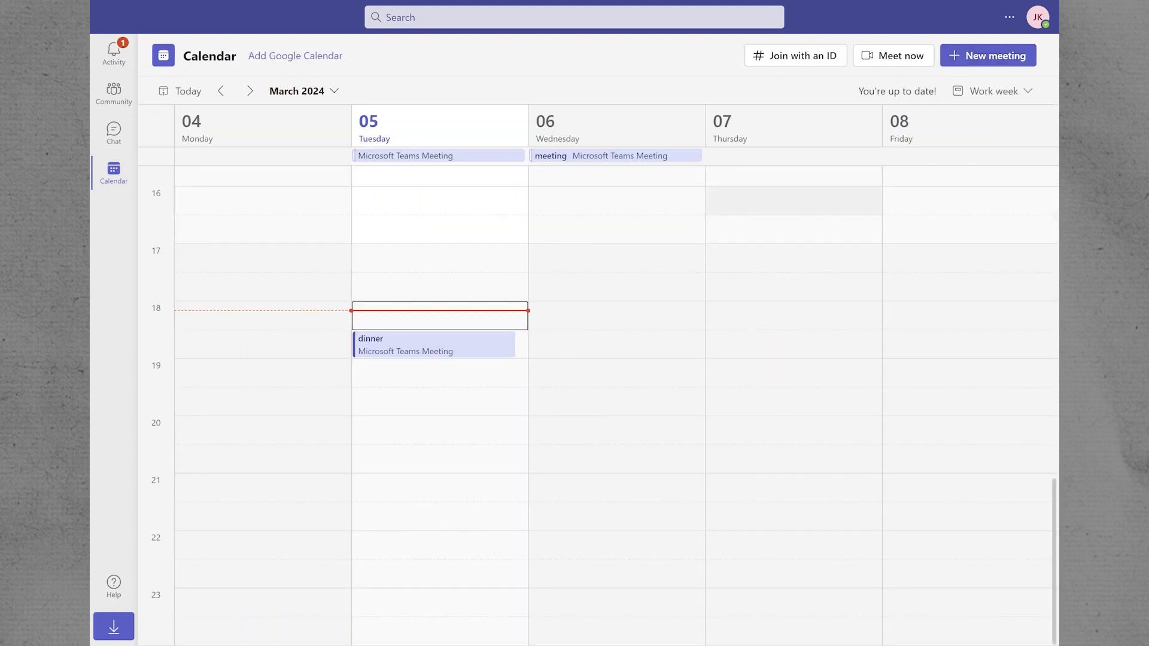